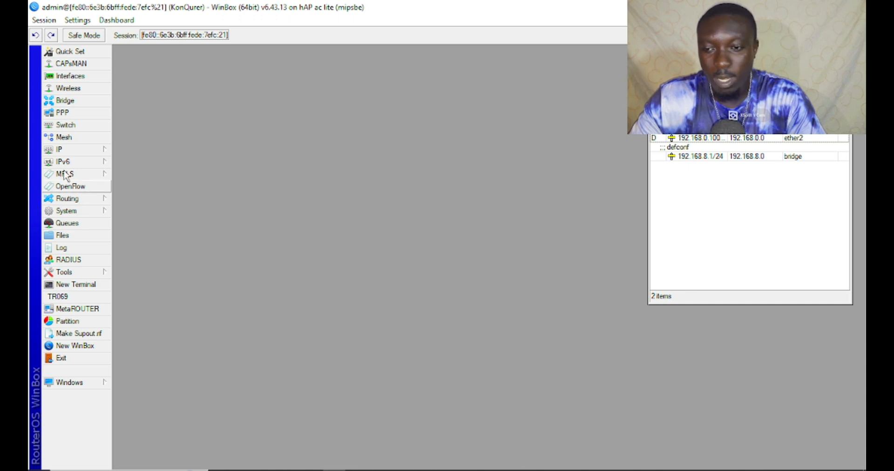
# Expand the router's IP menu so its service options, including SNMP, are listed
pyautogui.click(58, 149)
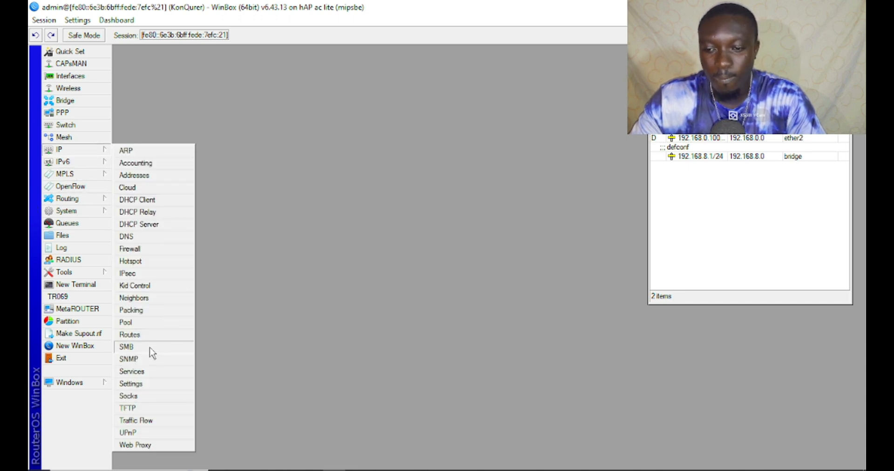
pyautogui.moveTo(154, 366)
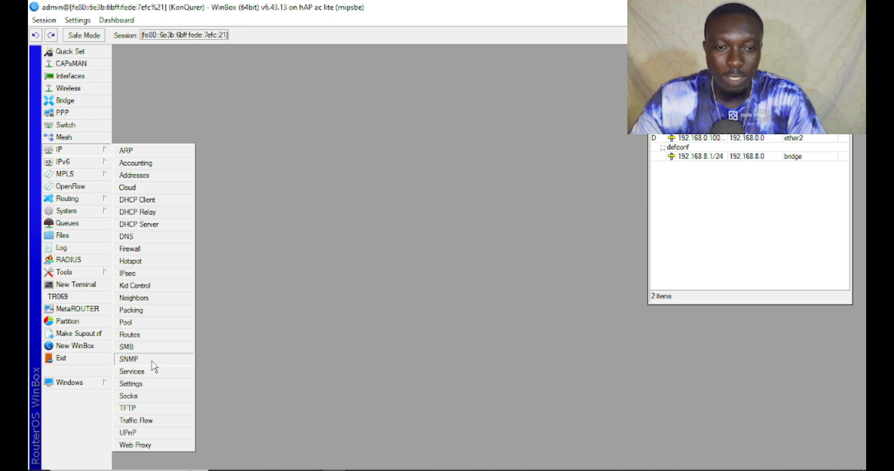
# Bring up the router's SNMP Settings and toggle Enabled and clear the Contact Info field
pyautogui.click(129, 359)
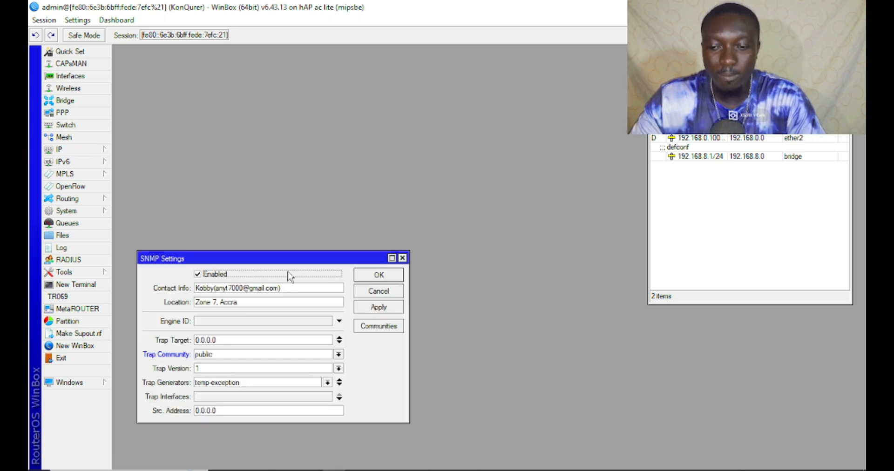
pyautogui.click(198, 275)
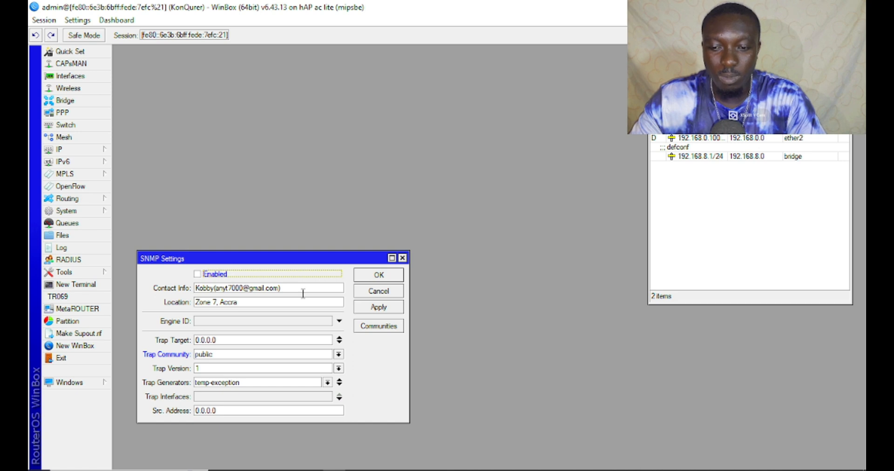
pyautogui.click(269, 288)
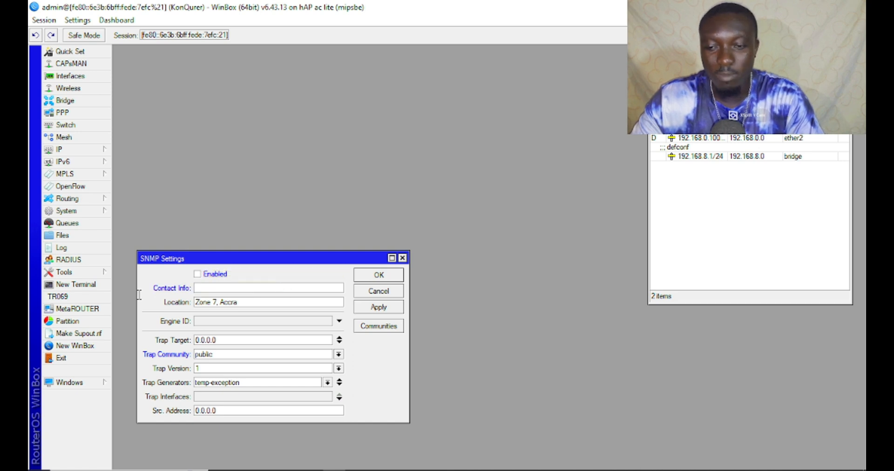
pyautogui.click(268, 288)
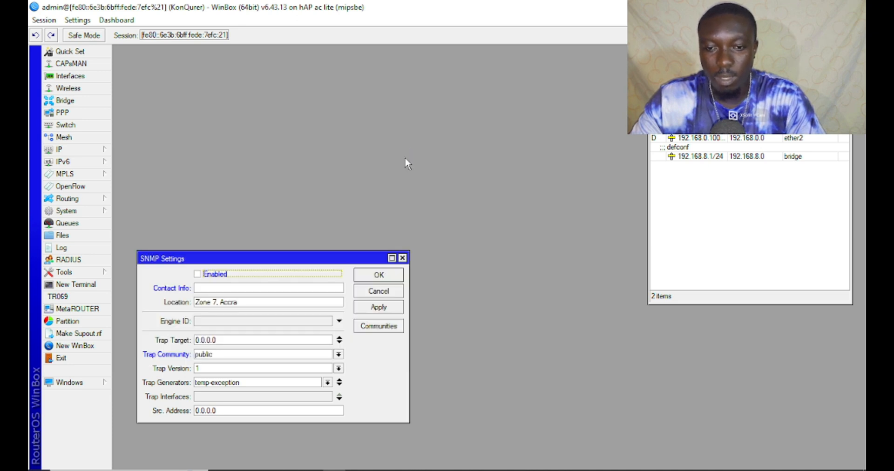
pyautogui.moveTo(378, 291)
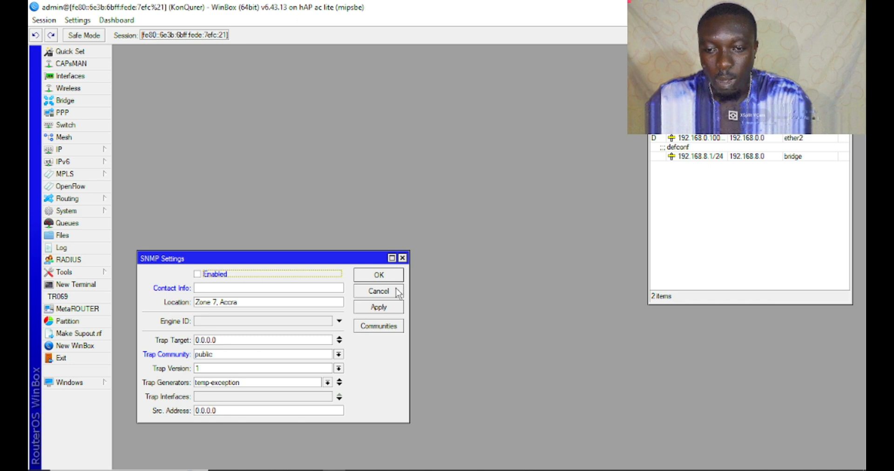
pyautogui.click(377, 290)
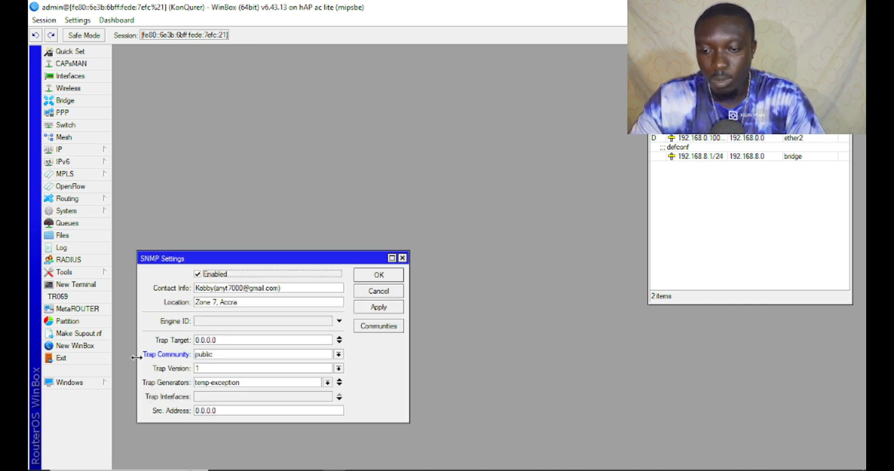
pyautogui.click(197, 275)
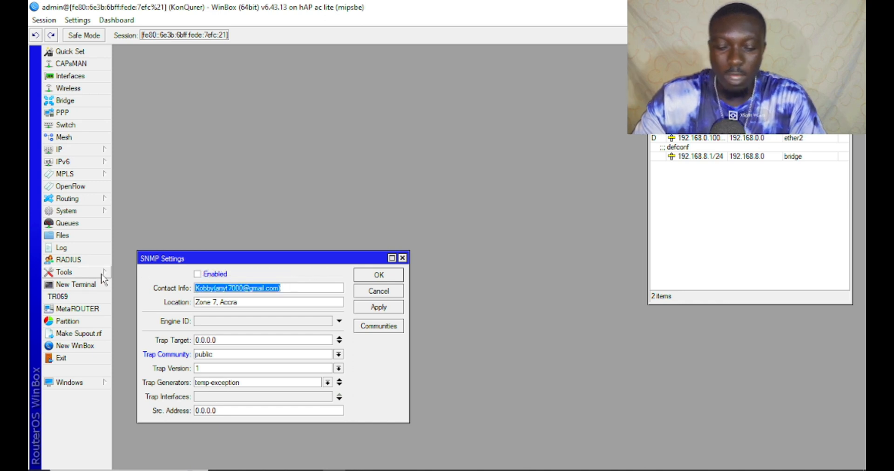
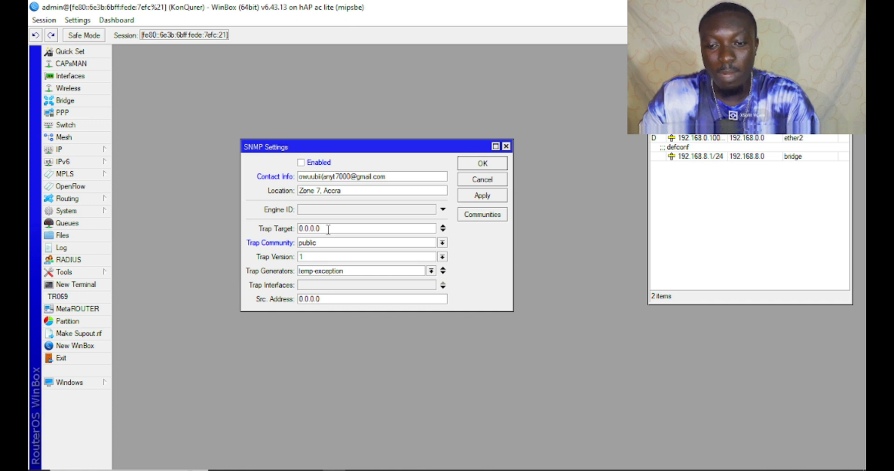
pyautogui.moveTo(331, 252)
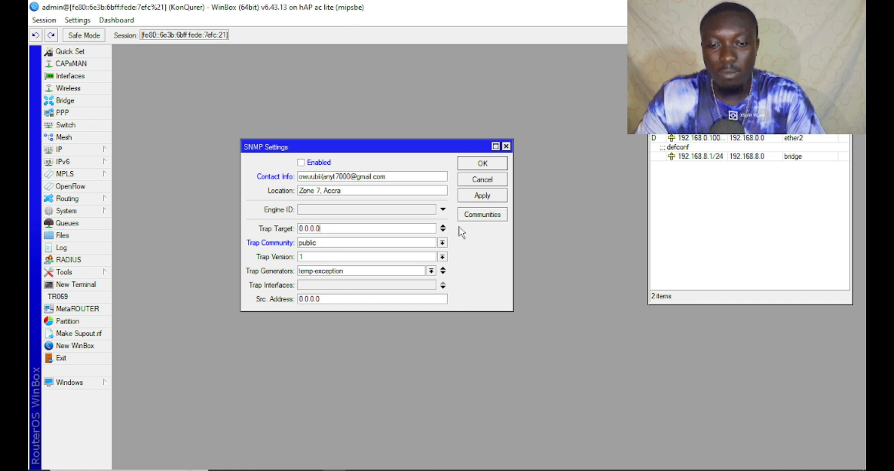
pyautogui.click(482, 214)
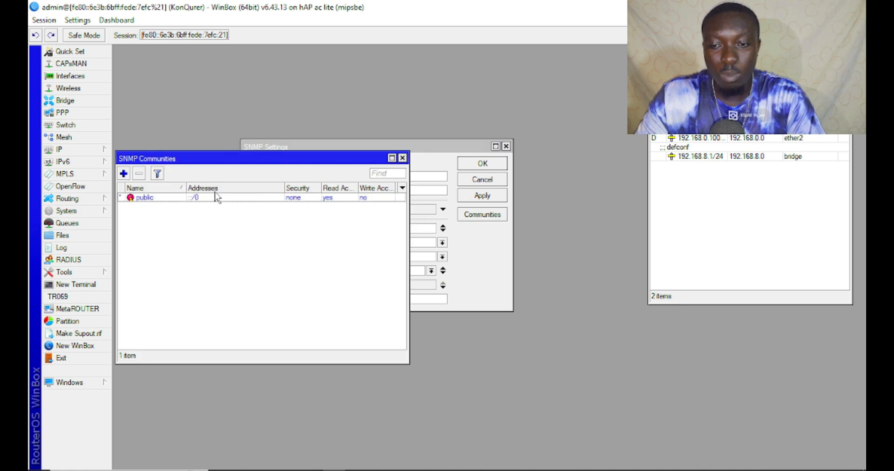
pyautogui.click(123, 173)
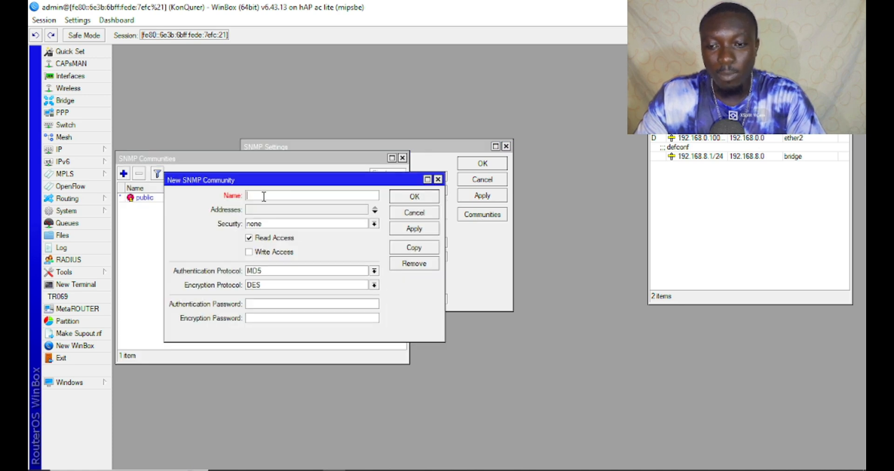
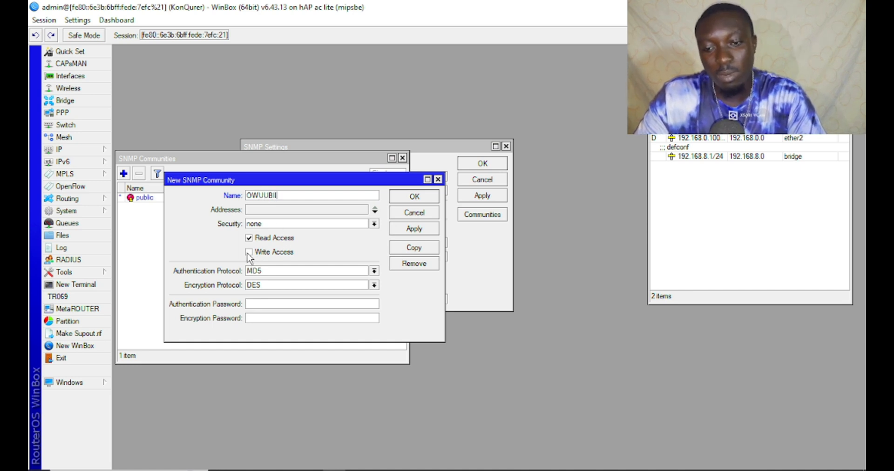
pyautogui.click(249, 252)
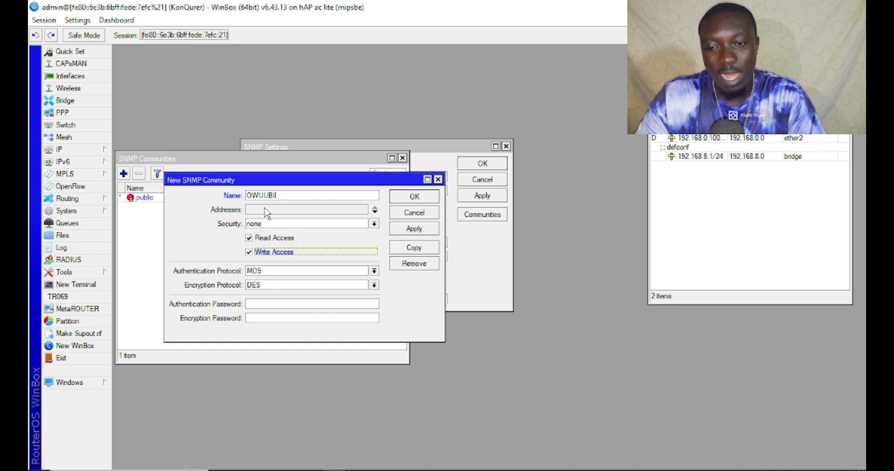
pyautogui.moveTo(302, 217)
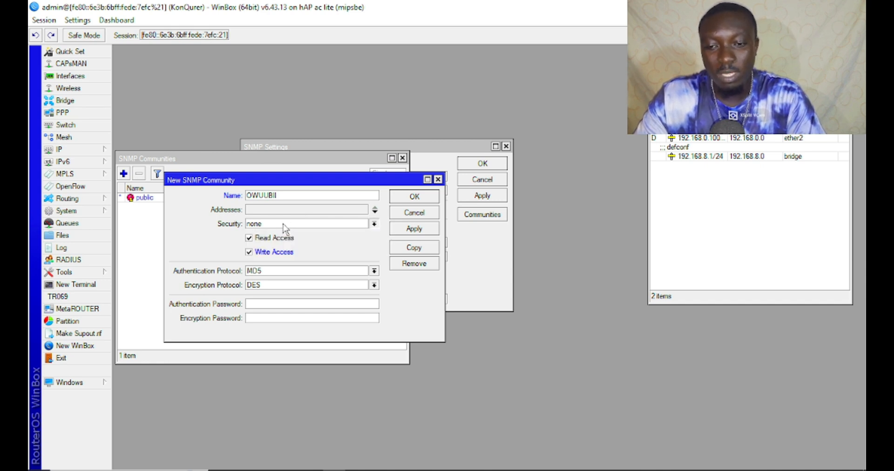
pyautogui.click(308, 224)
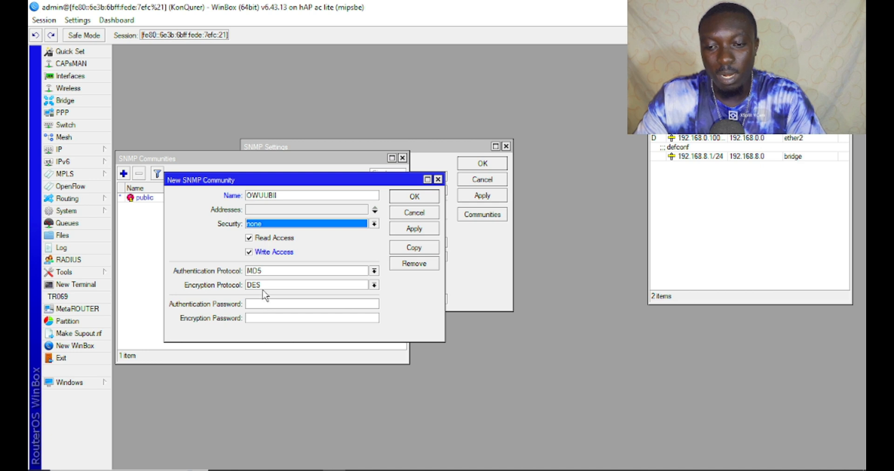
pyautogui.moveTo(260, 297)
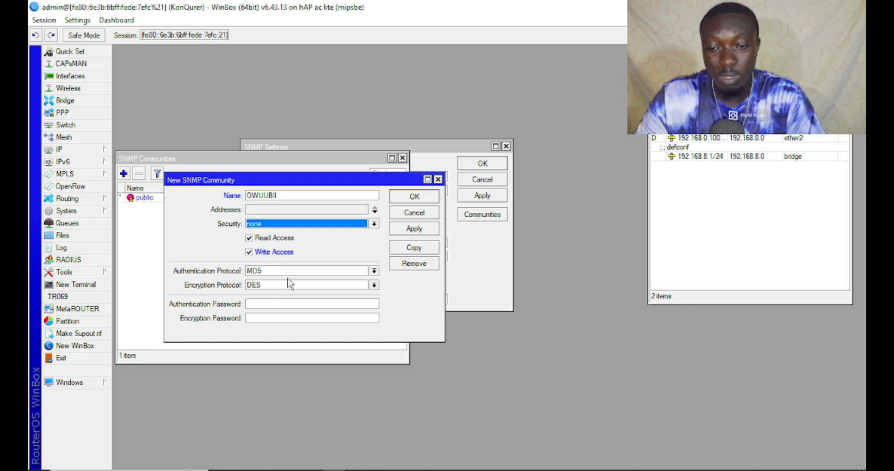
pyautogui.click(311, 271)
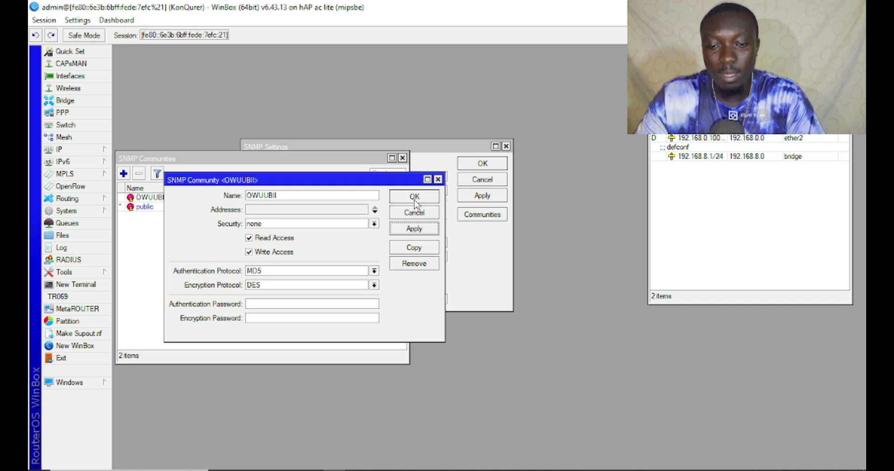
pyautogui.click(414, 197)
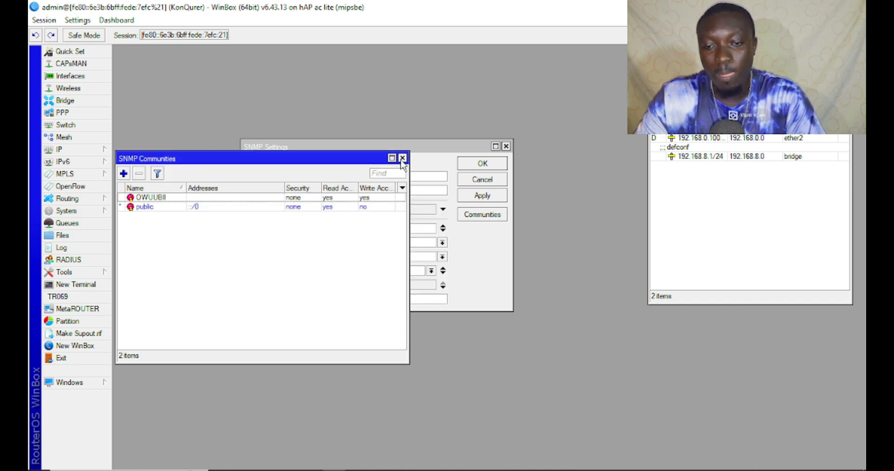
pyautogui.click(403, 159)
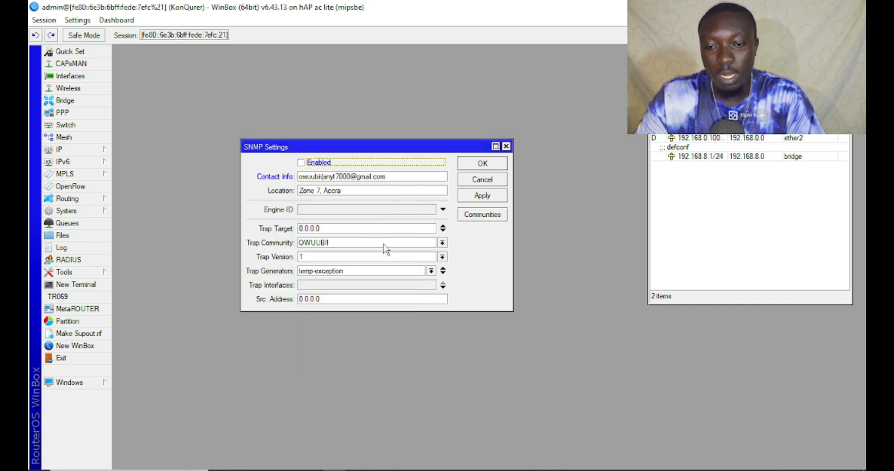
pyautogui.click(442, 242)
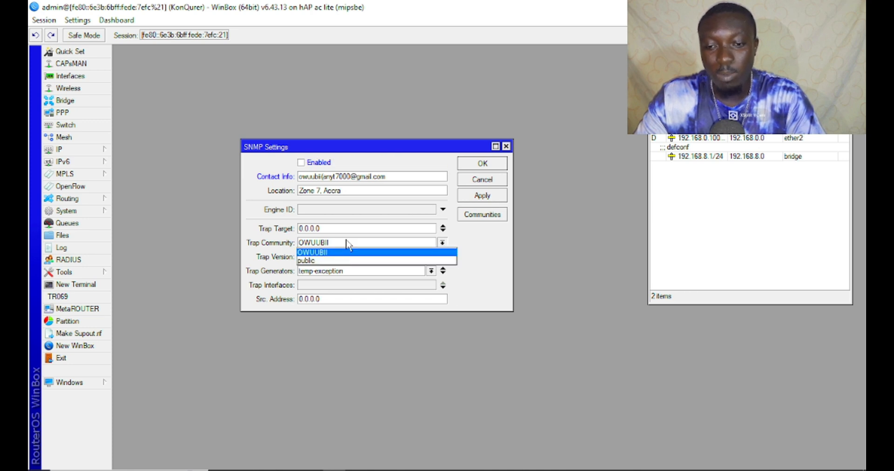
pyautogui.click(316, 252)
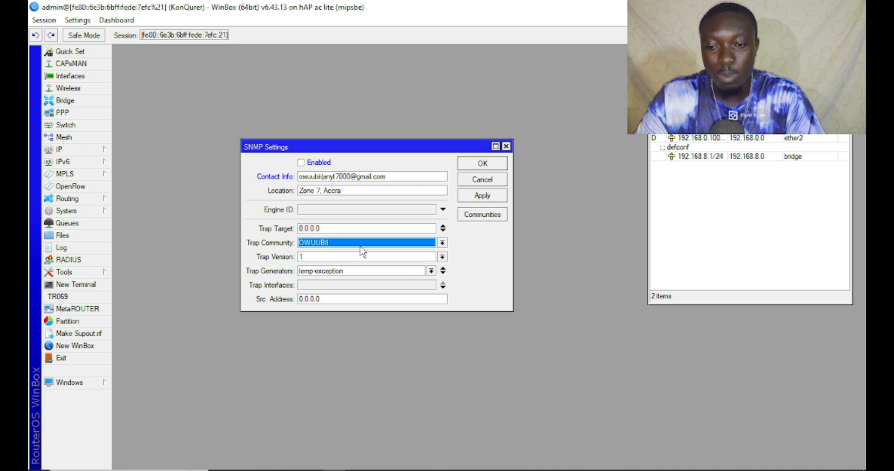
pyautogui.click(442, 257)
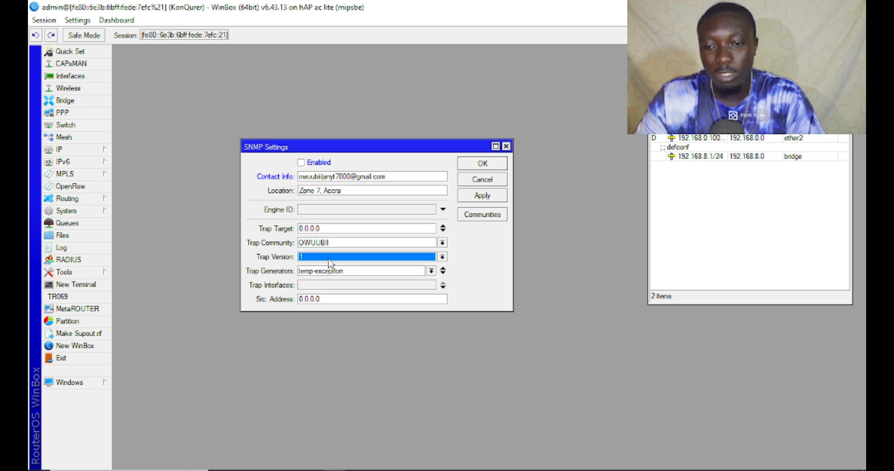
pyautogui.click(431, 270)
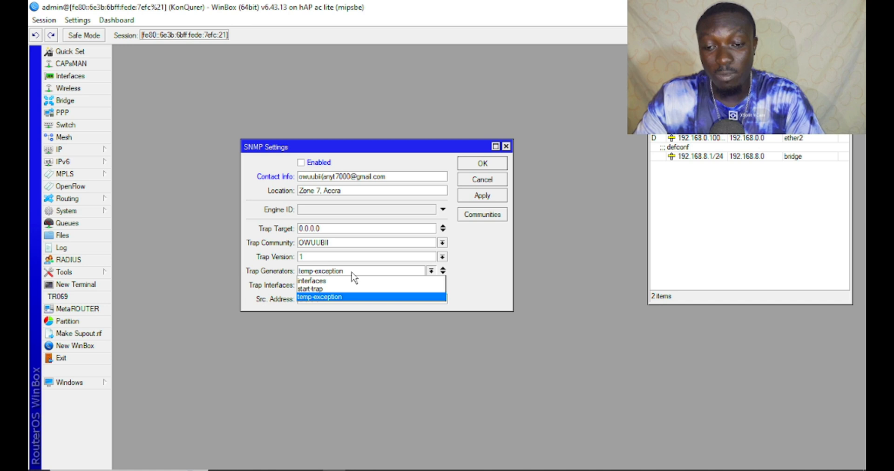
pyautogui.click(320, 297)
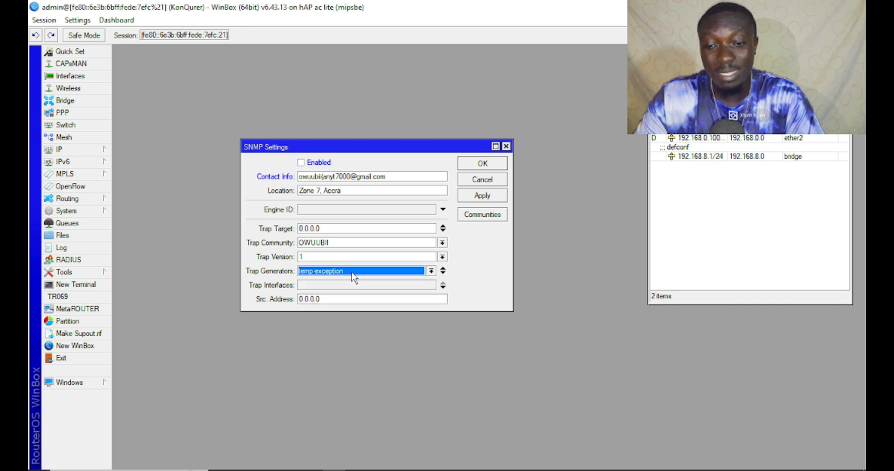
pyautogui.moveTo(327, 293)
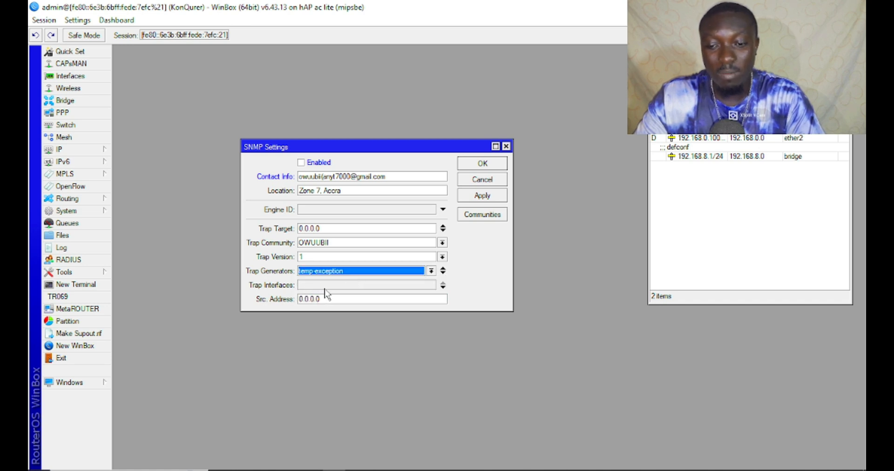
pyautogui.moveTo(402, 287)
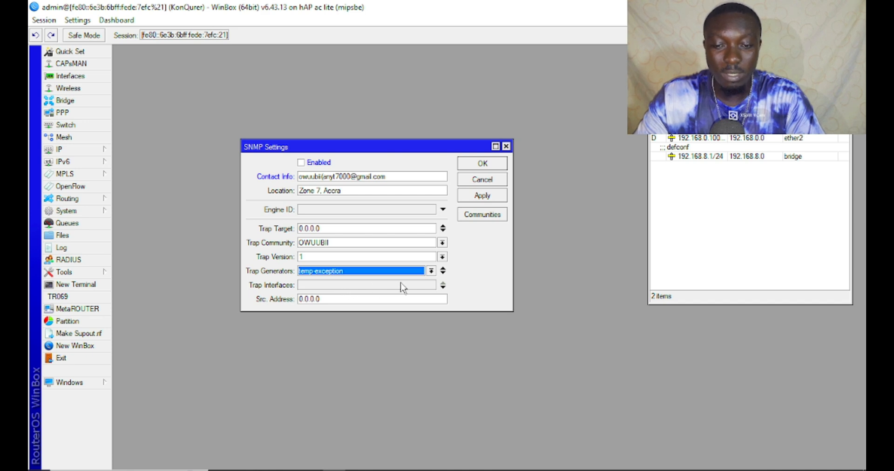
# Leave trap interfaces and source address unchanged, tick SNMP Enabled and close the settings
pyautogui.click(431, 285)
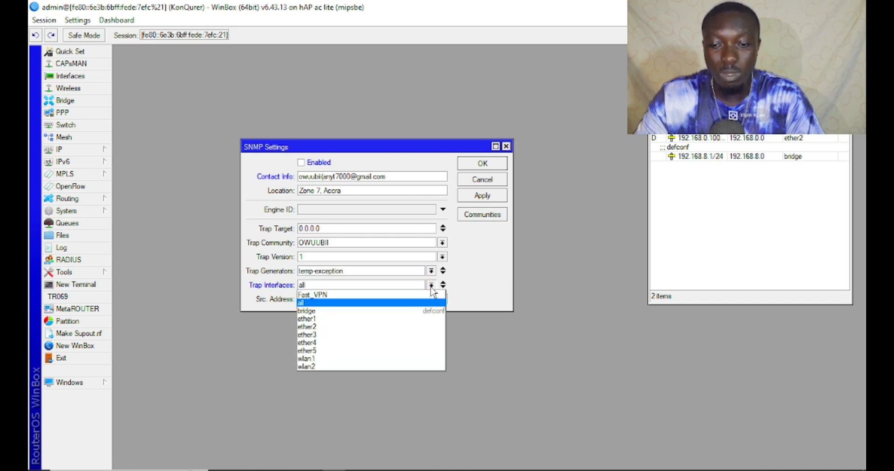
pyautogui.click(431, 285)
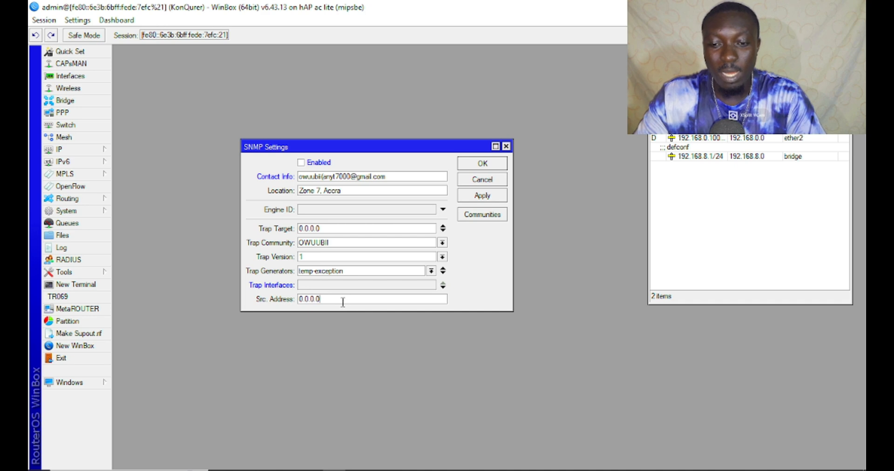
pyautogui.doubleClick(308, 298)
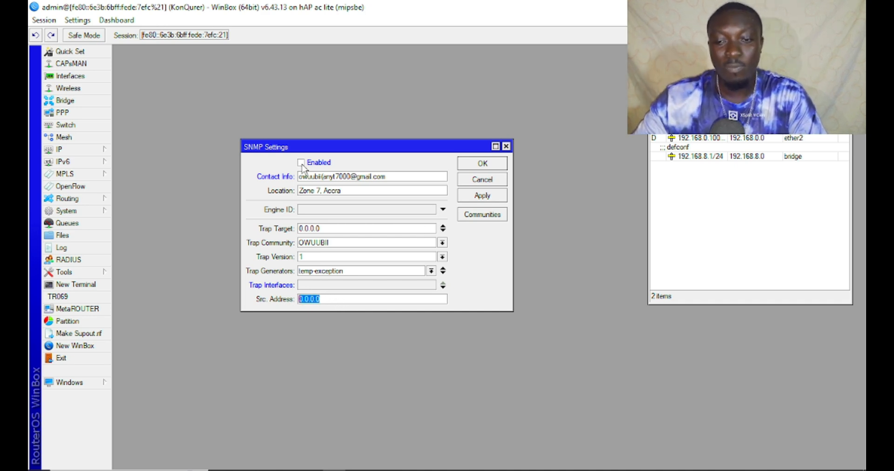
pyautogui.click(301, 163)
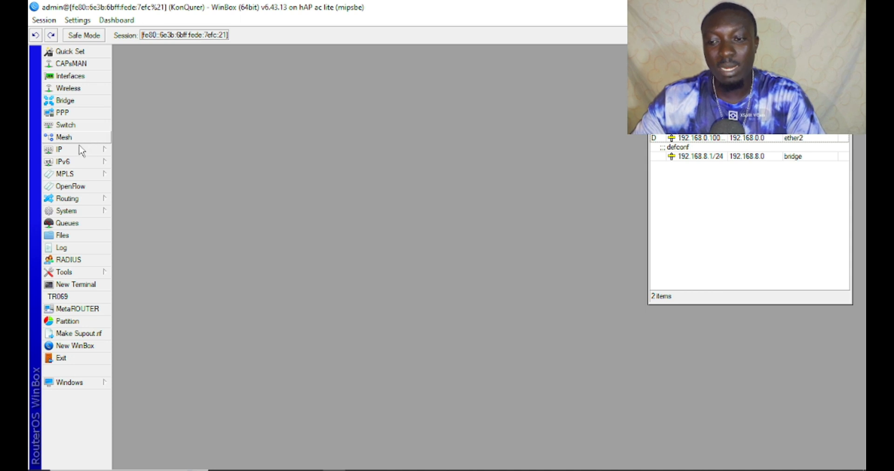
# Get WinBox out of the way so the desktop with the SNMP Tester shortcut shows
pyautogui.click(59, 149)
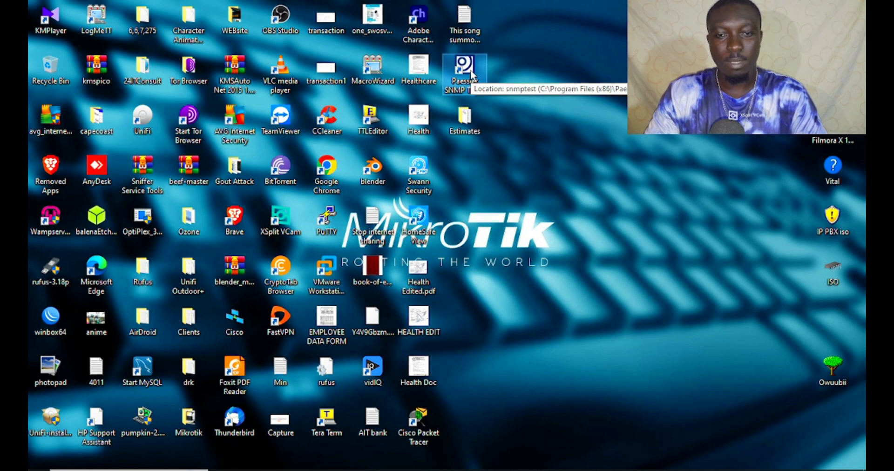
pyautogui.moveTo(465, 123)
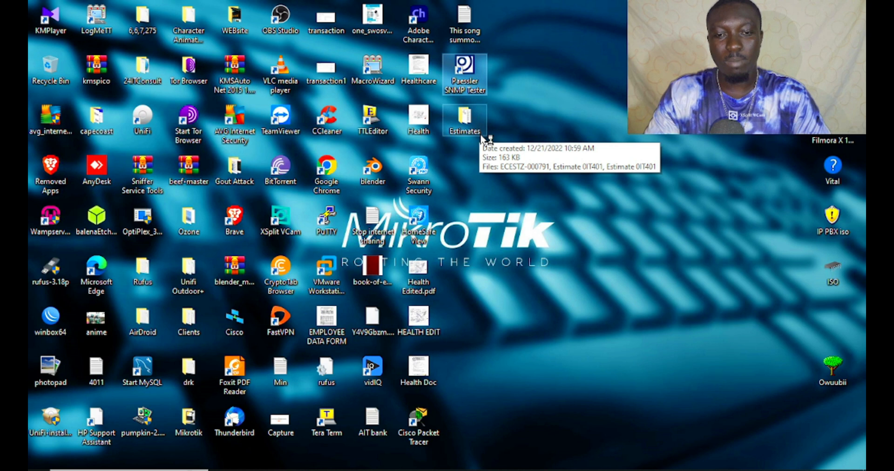
pyautogui.doubleClick(464, 75)
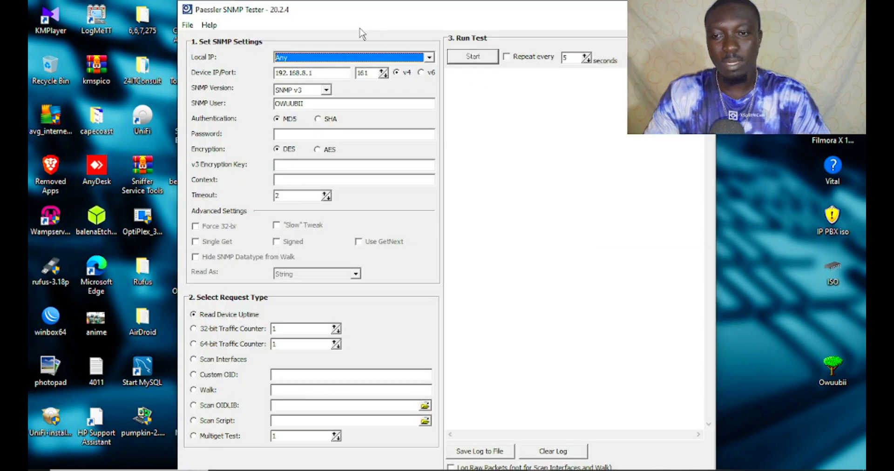
pyautogui.moveTo(398, 14)
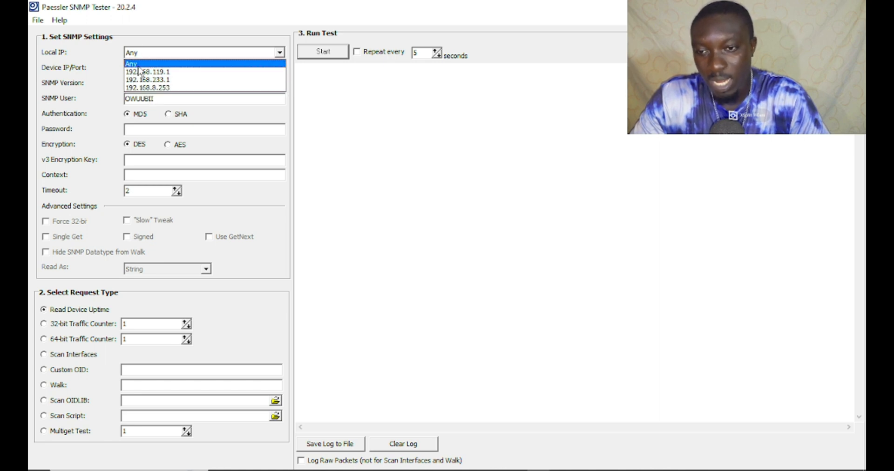
pyautogui.click(131, 52)
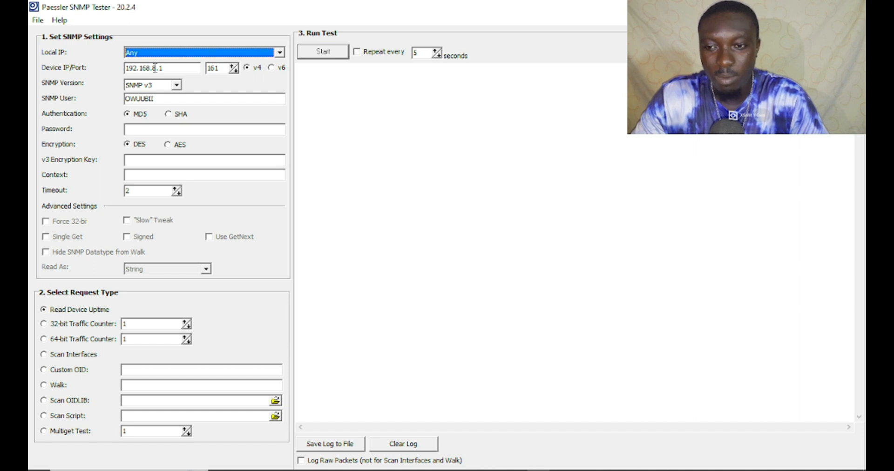
pyautogui.click(162, 68)
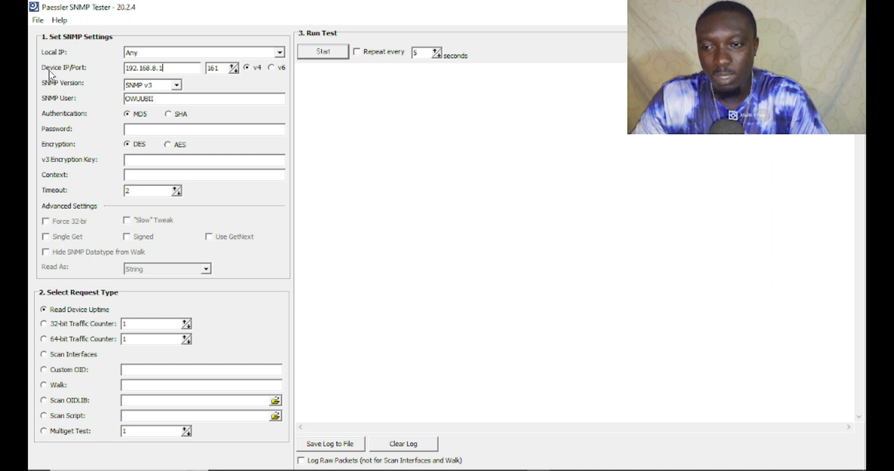
pyautogui.moveTo(124, 78)
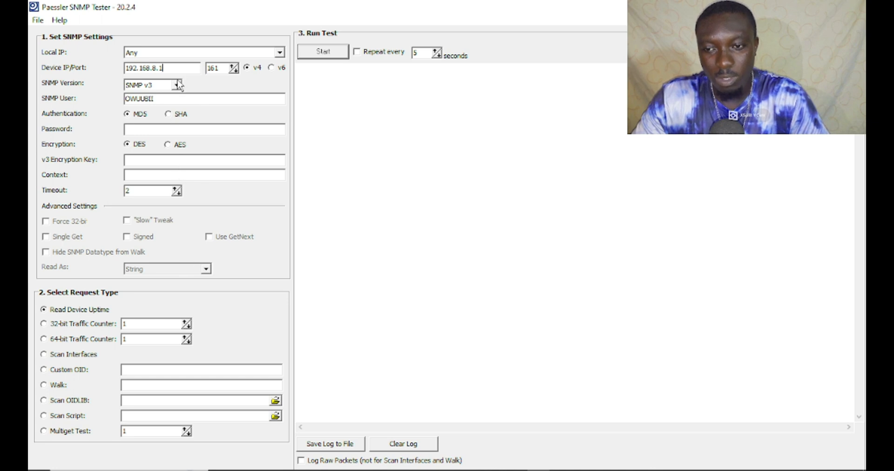
pyautogui.click(177, 85)
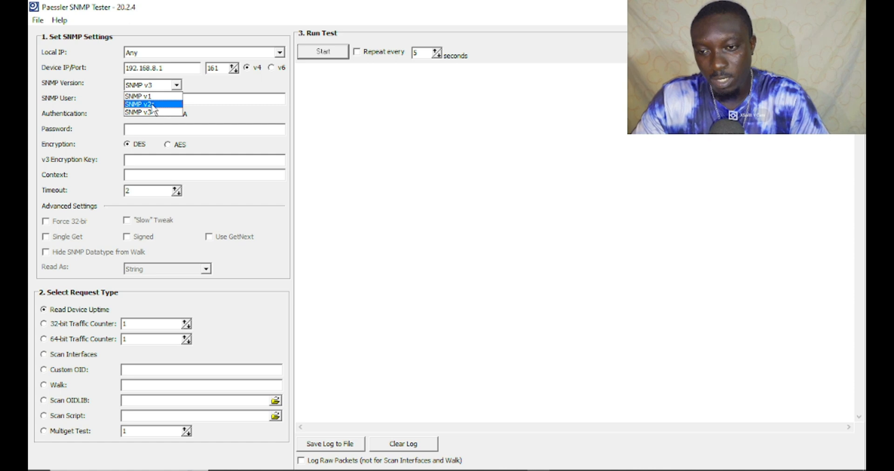
pyautogui.click(142, 103)
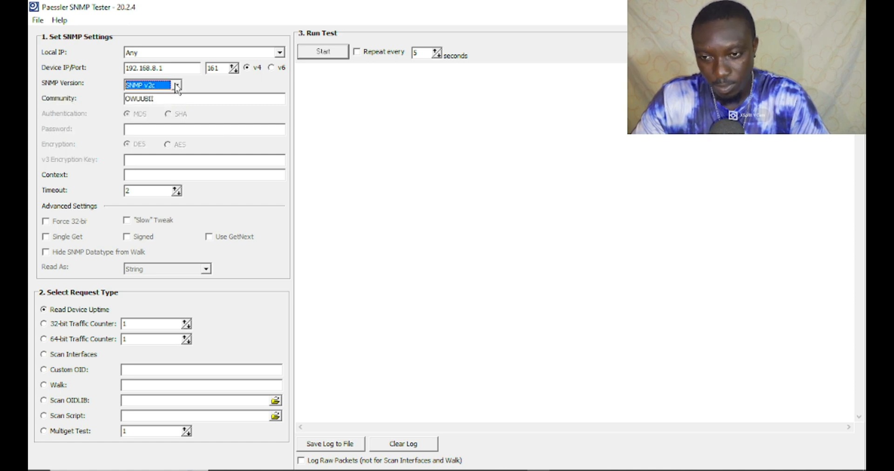
pyautogui.click(148, 85)
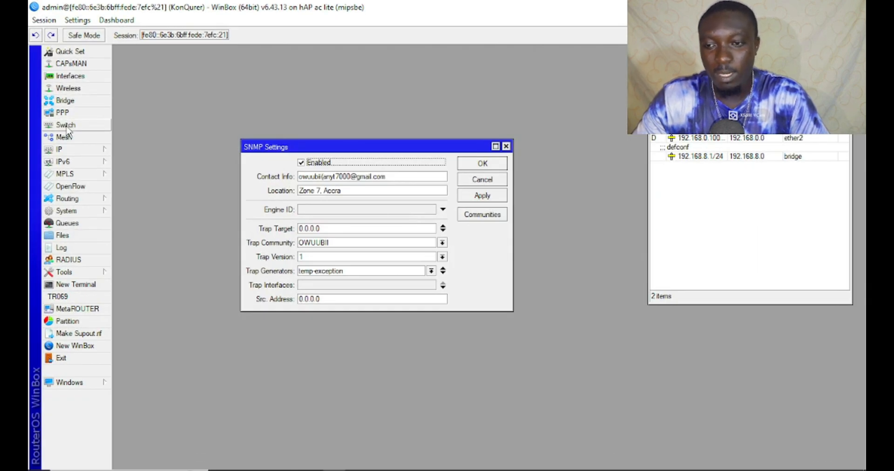
pyautogui.click(59, 149)
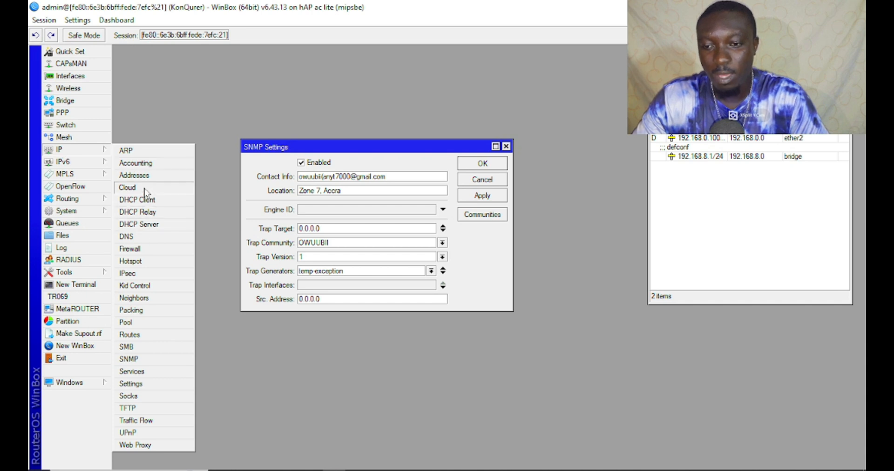
pyautogui.click(126, 187)
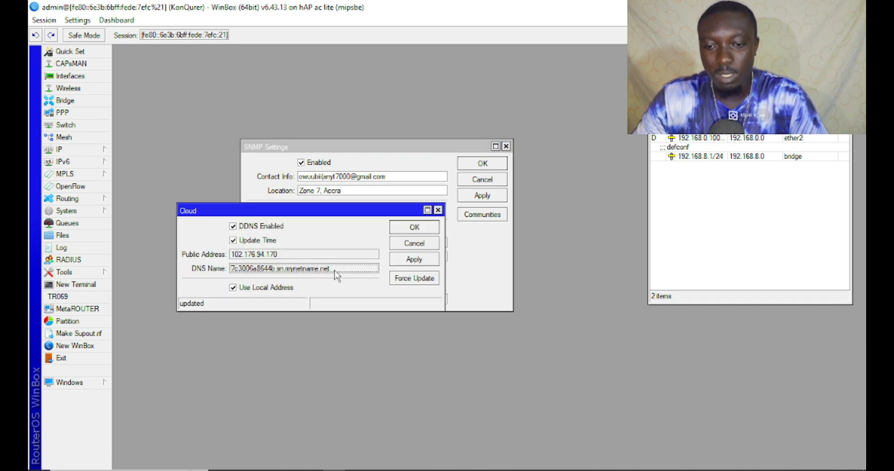
pyautogui.rightClick(279, 269)
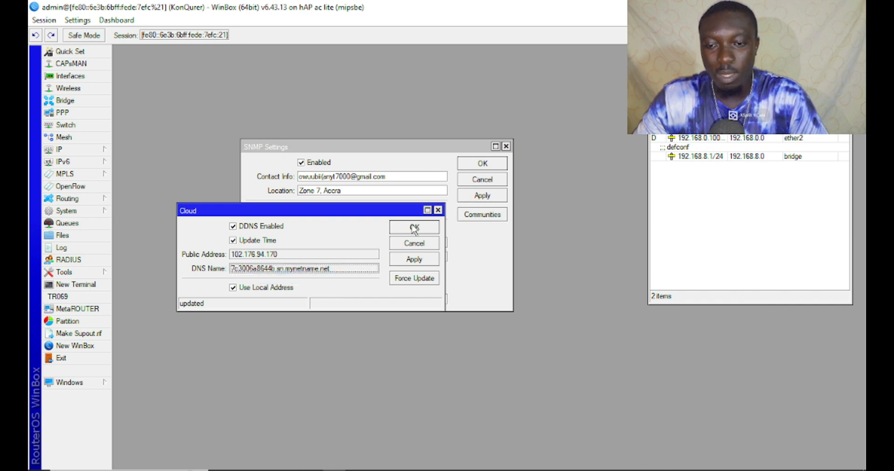
pyautogui.click(413, 227)
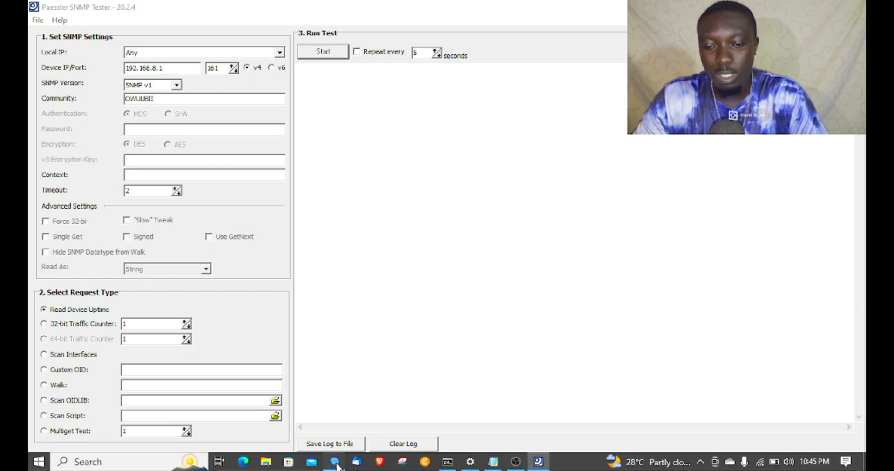
# Bring the WinBox session with its enabled SNMP settings back in front
pyautogui.click(537, 462)
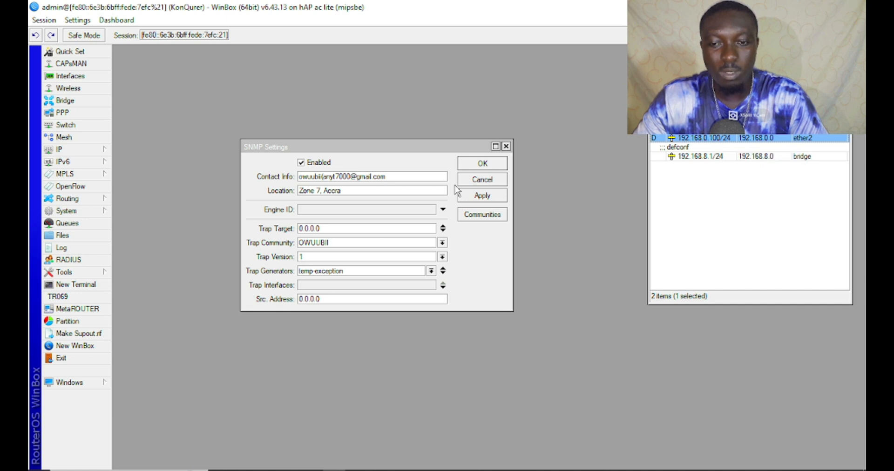
# Reopen IP > Cloud and select the router's mynetname DDNS name for copying
pyautogui.click(60, 149)
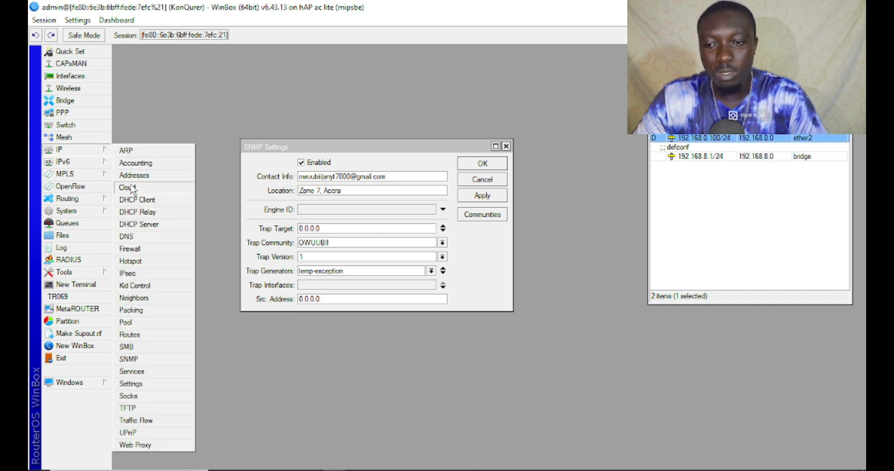
pyautogui.click(126, 187)
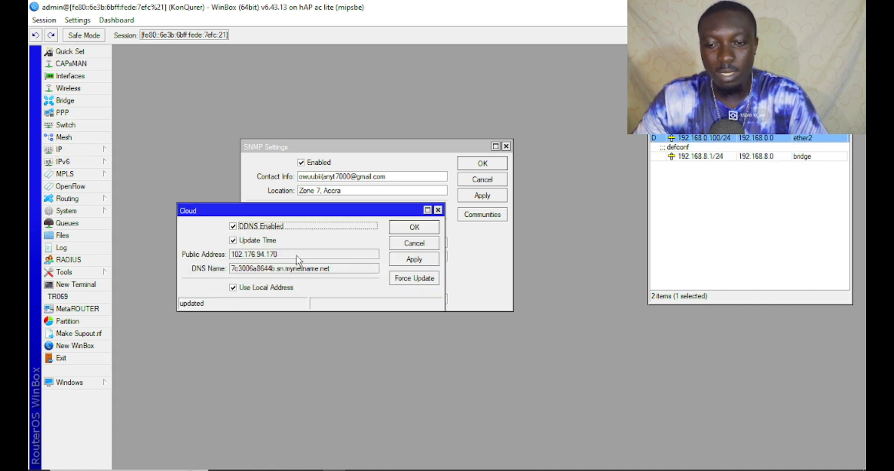
pyautogui.tripleClick(280, 268)
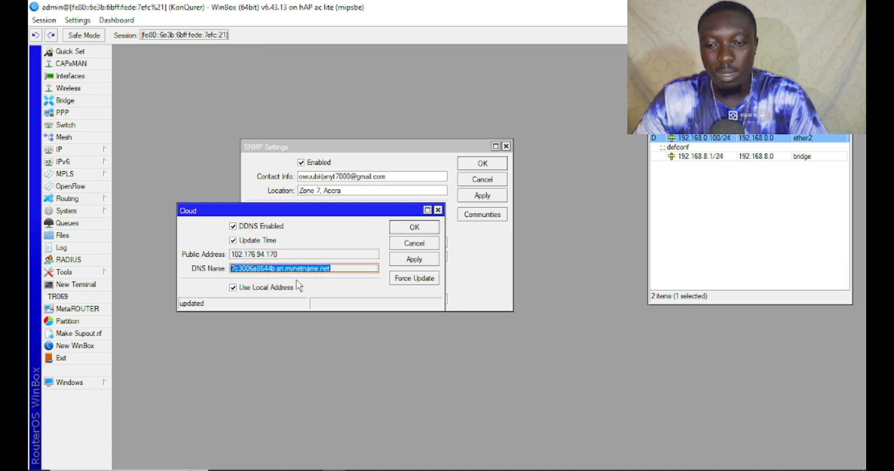
pyautogui.moveTo(322, 269)
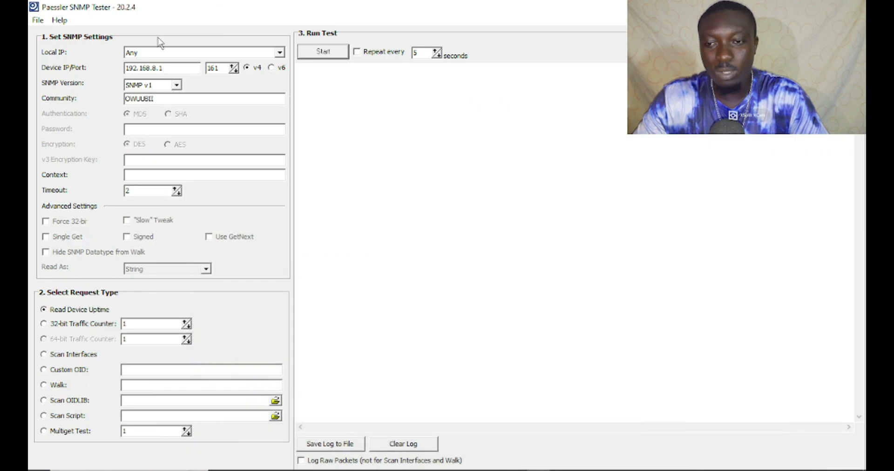
# Target the router at i644b.sn.mynetname.net and choose Scan Interfaces as the request type
pyautogui.tripleClick(162, 67)
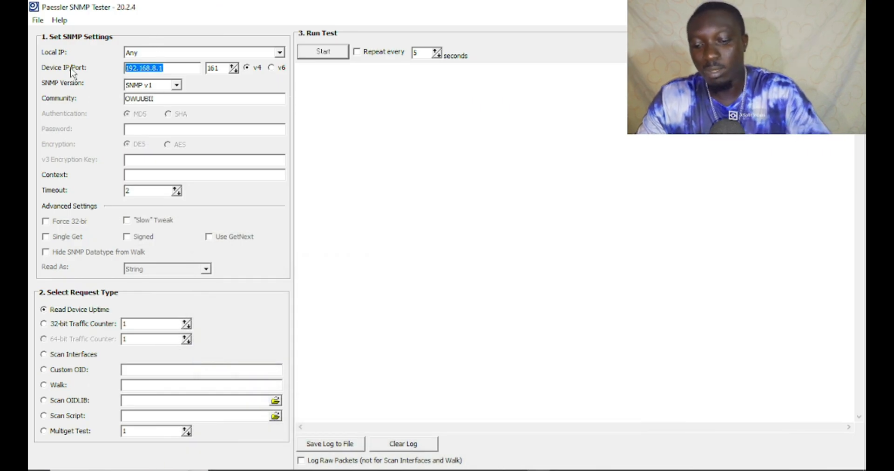
pyautogui.write('i644b.sn.mynetname.net')
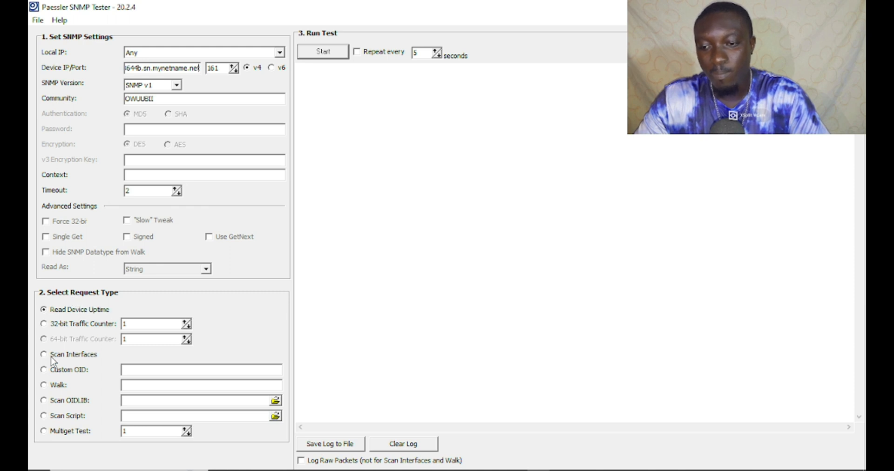
pyautogui.click(44, 354)
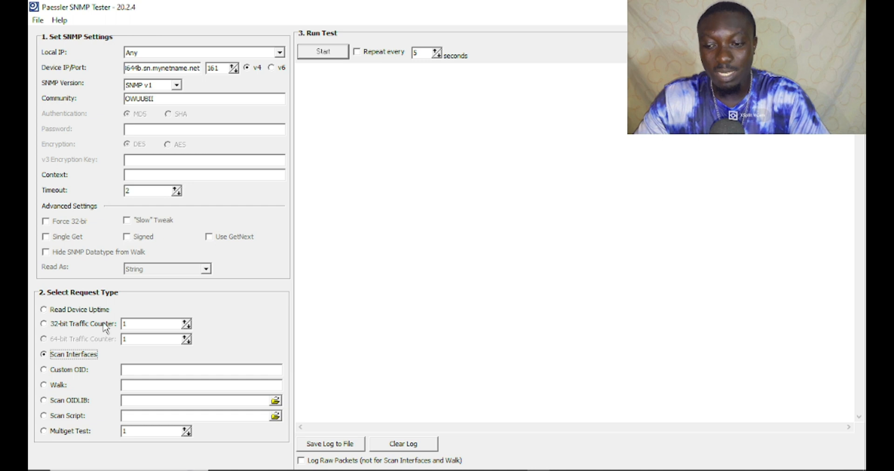
pyautogui.moveTo(268, 203)
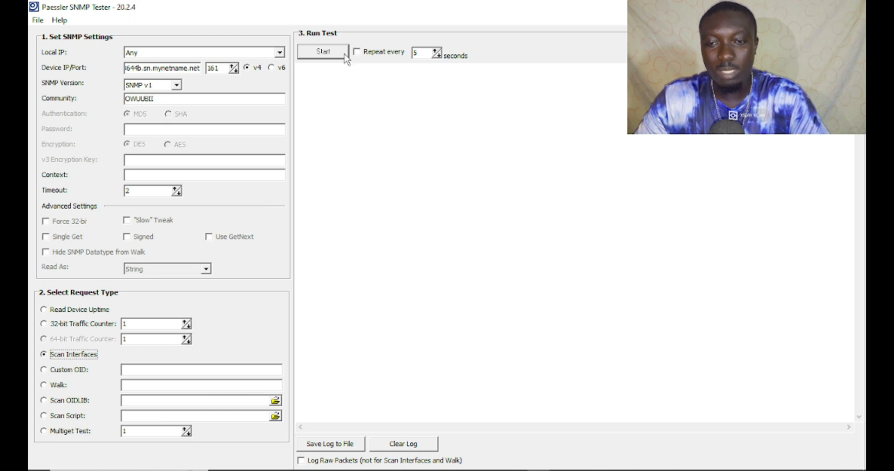
# Start the interface scan and let the log fill with responses listing ether3, ether4 and others
pyautogui.click(323, 51)
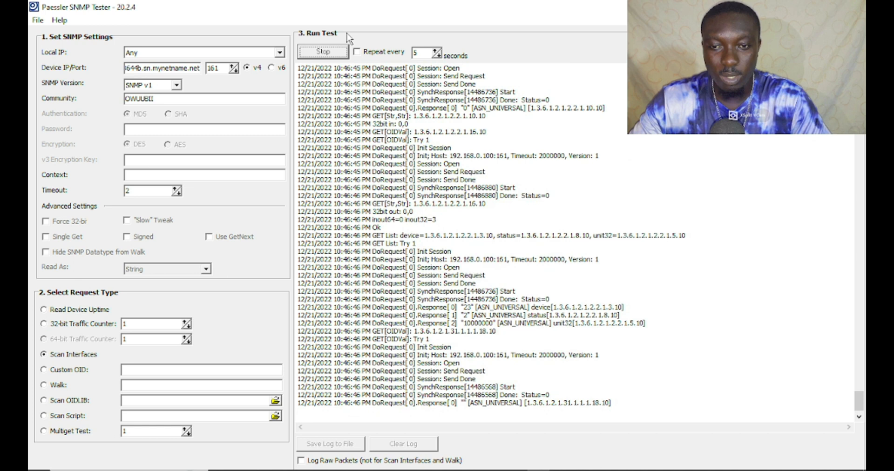
pyautogui.click(322, 51)
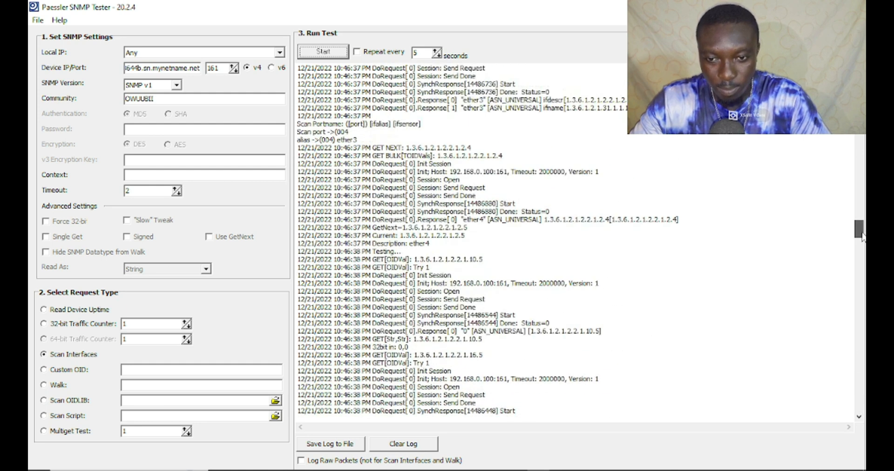
pyautogui.click(322, 52)
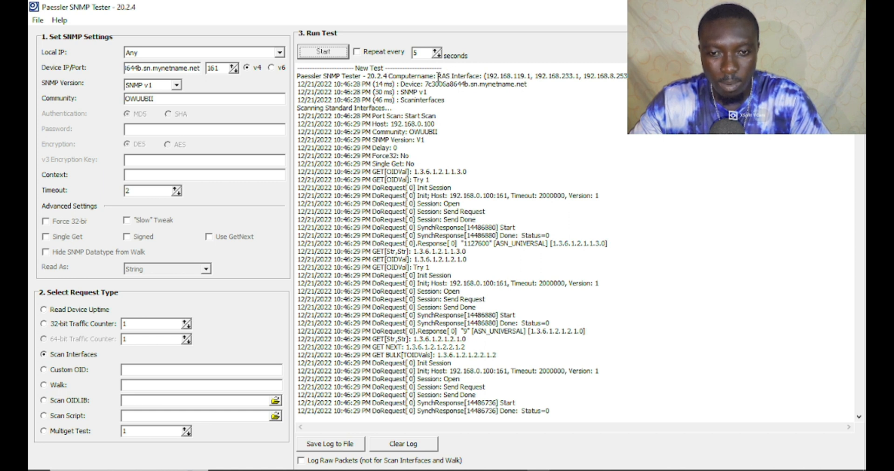
pyautogui.doubleClick(459, 76)
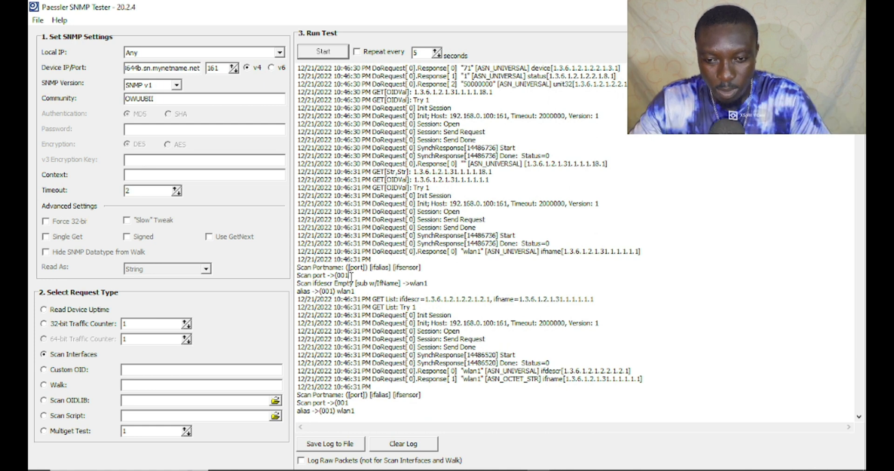
pyautogui.doubleClick(342, 275)
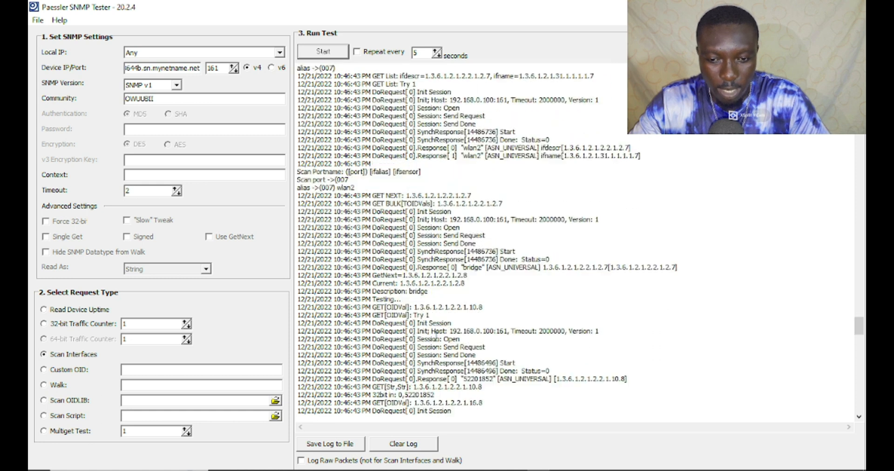
# Review the completed scan log listing ten interfaces from wlan1 to Fast_VPN with counter tests
pyautogui.scroll(-3)
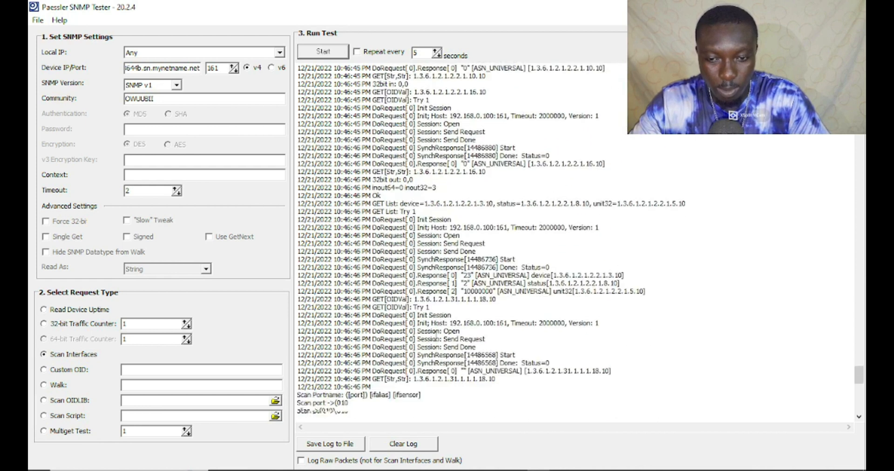
pyautogui.click(322, 51)
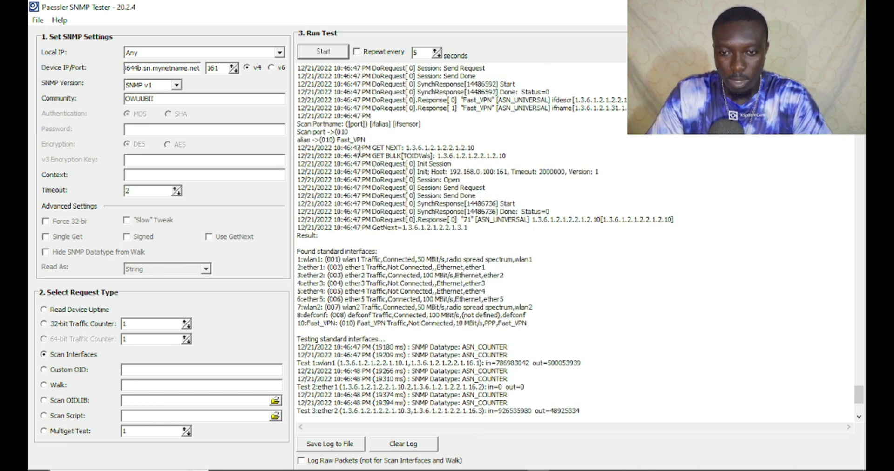
pyautogui.doubleClick(348, 140)
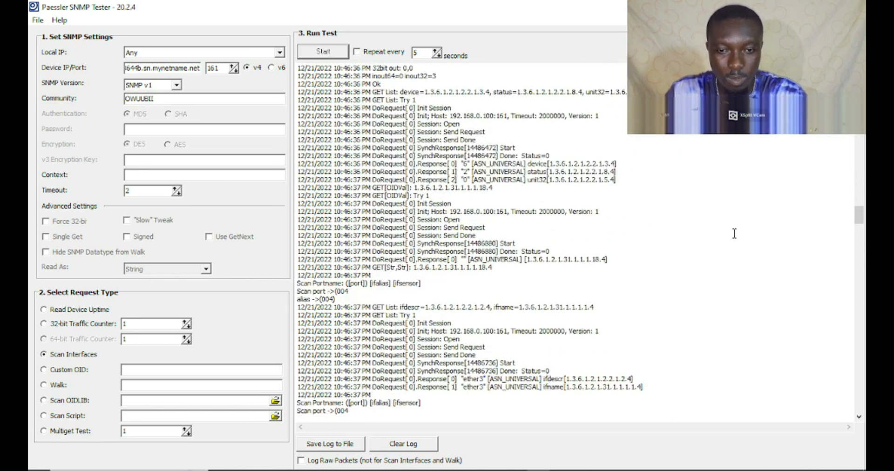
pyautogui.moveTo(648, 250)
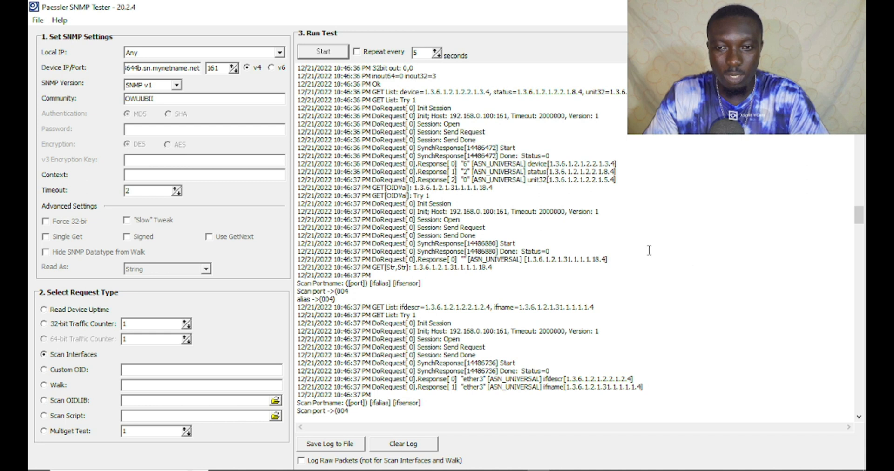
pyautogui.scroll(-3)
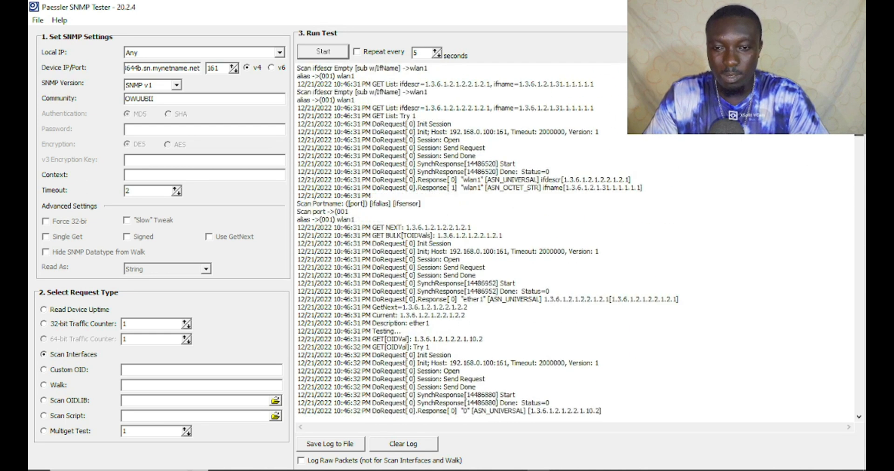
# Retarget the device to gateway 192.168.8.1, clear the old log and start a new interface scan
pyautogui.click(321, 51)
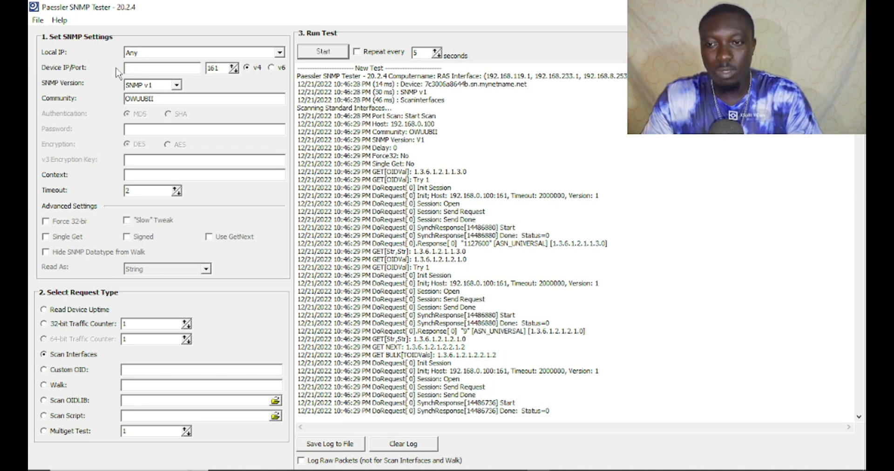
pyautogui.write('192.168.8.1')
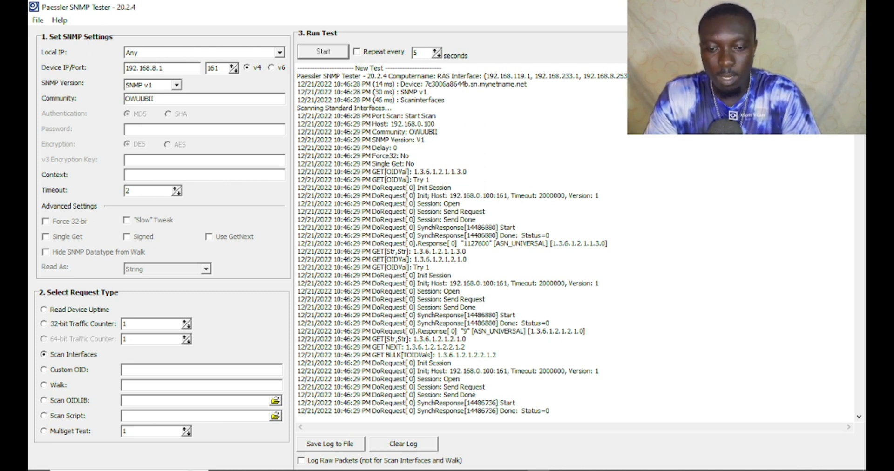
pyautogui.click(402, 445)
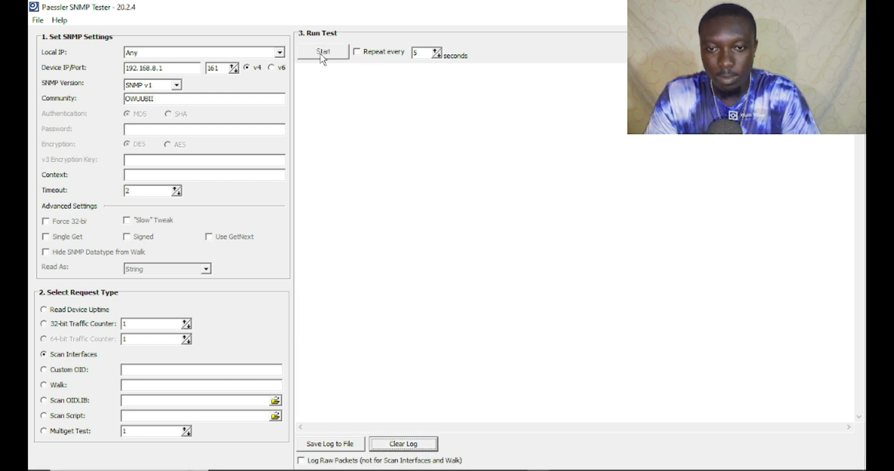
pyautogui.click(323, 51)
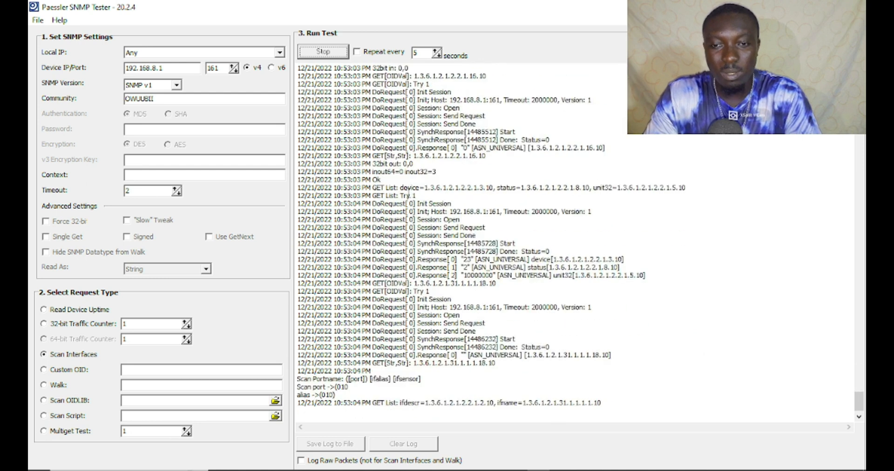
# Let the gateway scan finish and highlight the 'Testing standard interfaces' counter results in the log
pyautogui.click(323, 51)
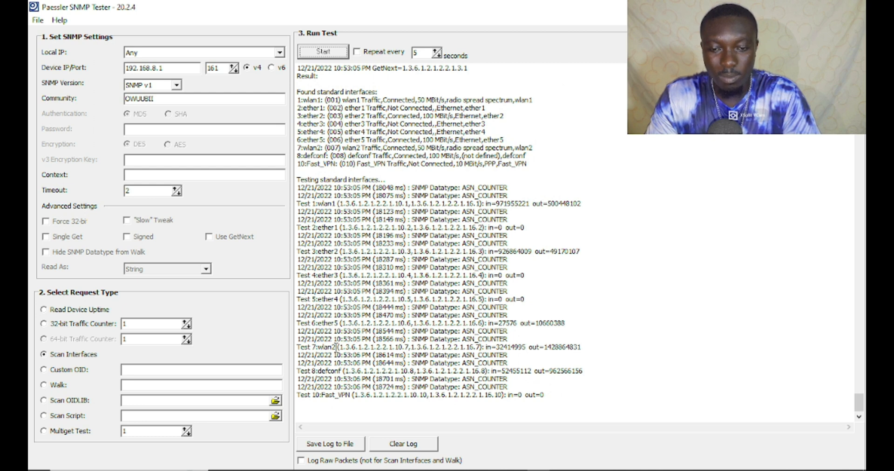
pyautogui.moveTo(287, 207)
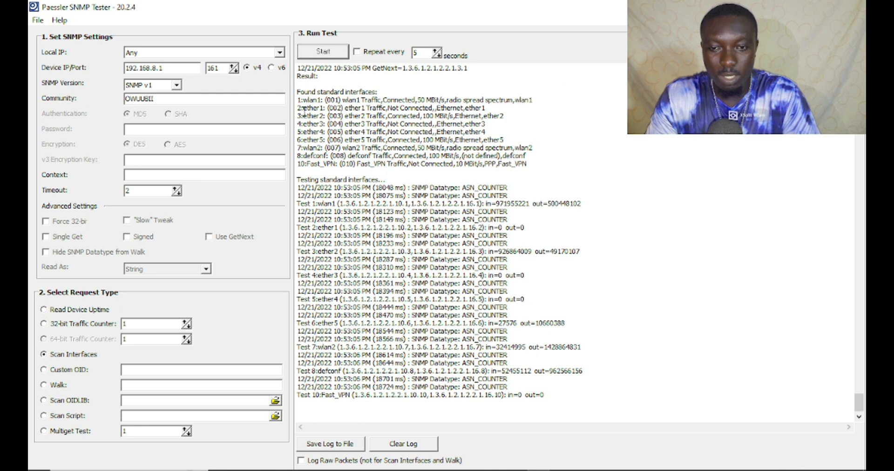
pyautogui.moveTo(299, 91); pyautogui.dragTo(527, 163)
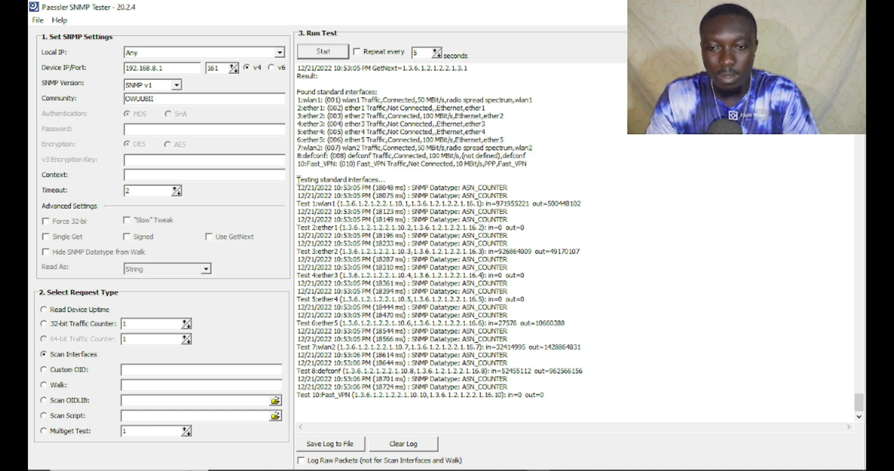
pyautogui.moveTo(298, 180); pyautogui.dragTo(533, 394)
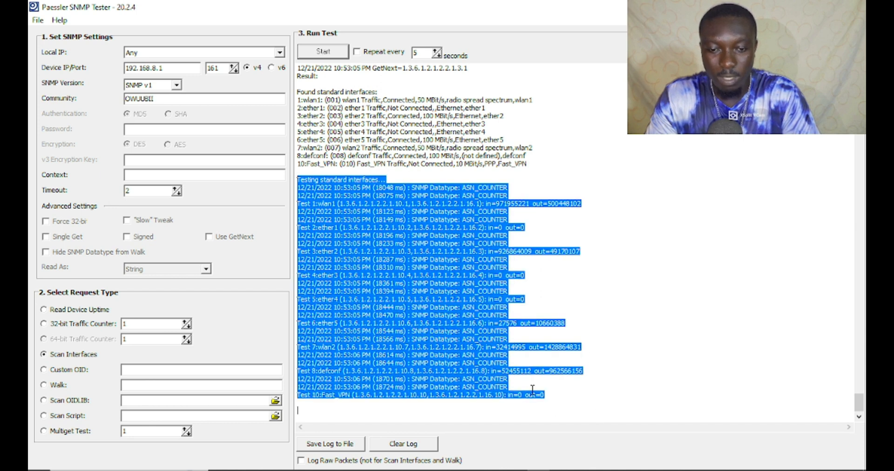